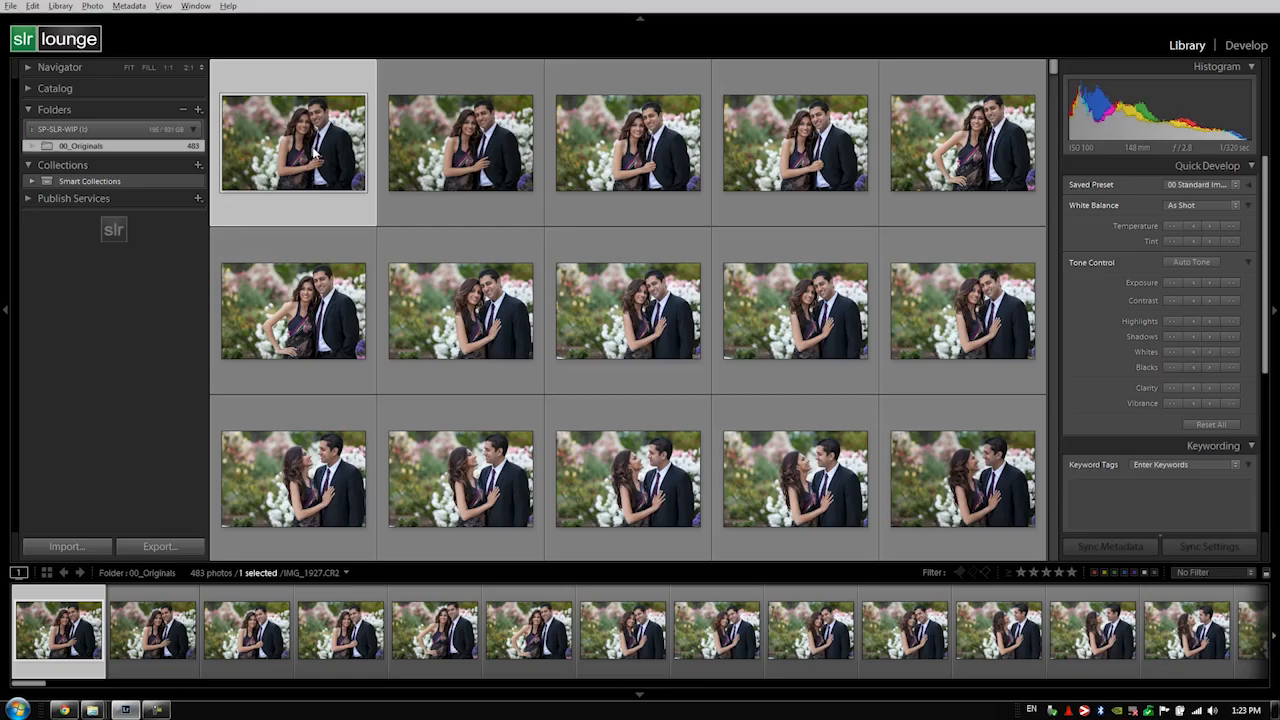
{"action": "mouse_move", "coordinate": [318, 150]}
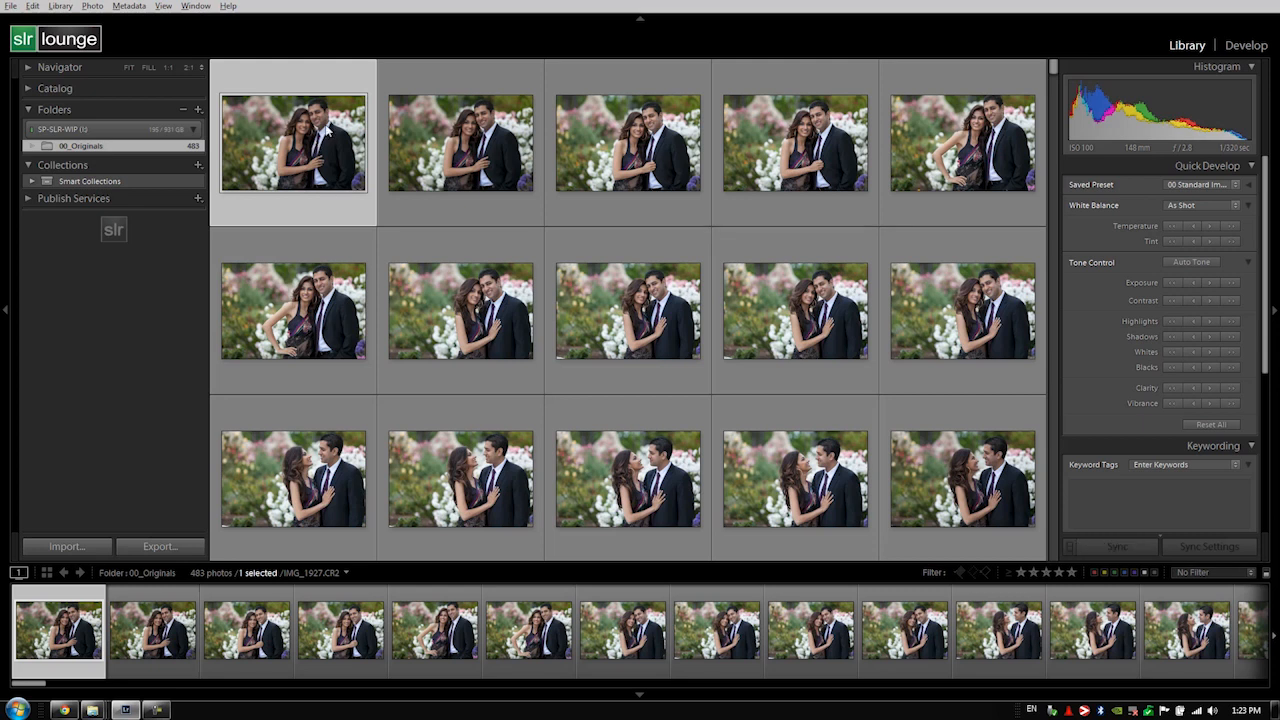
Switch to the Develop module to edit the first couple portrait, then return toward the grid
{"action": "left_click", "coordinate": [1244, 44]}
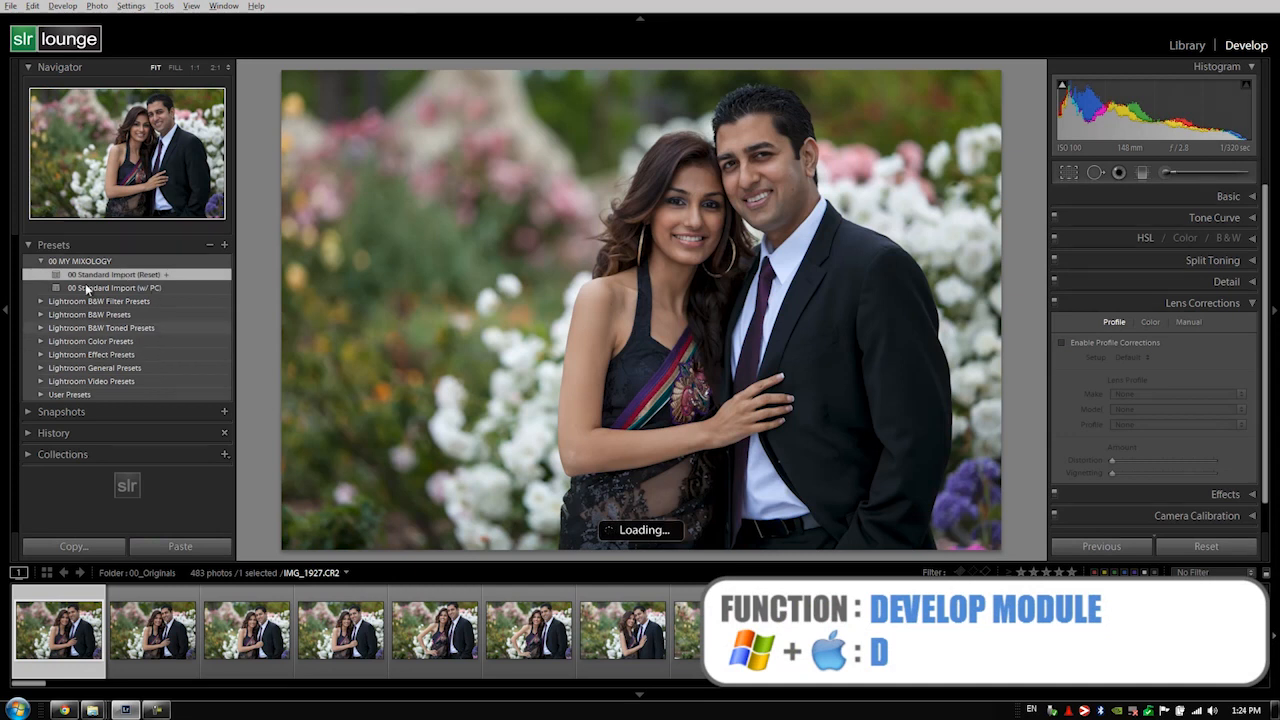
{"action": "left_click", "coordinate": [340, 630]}
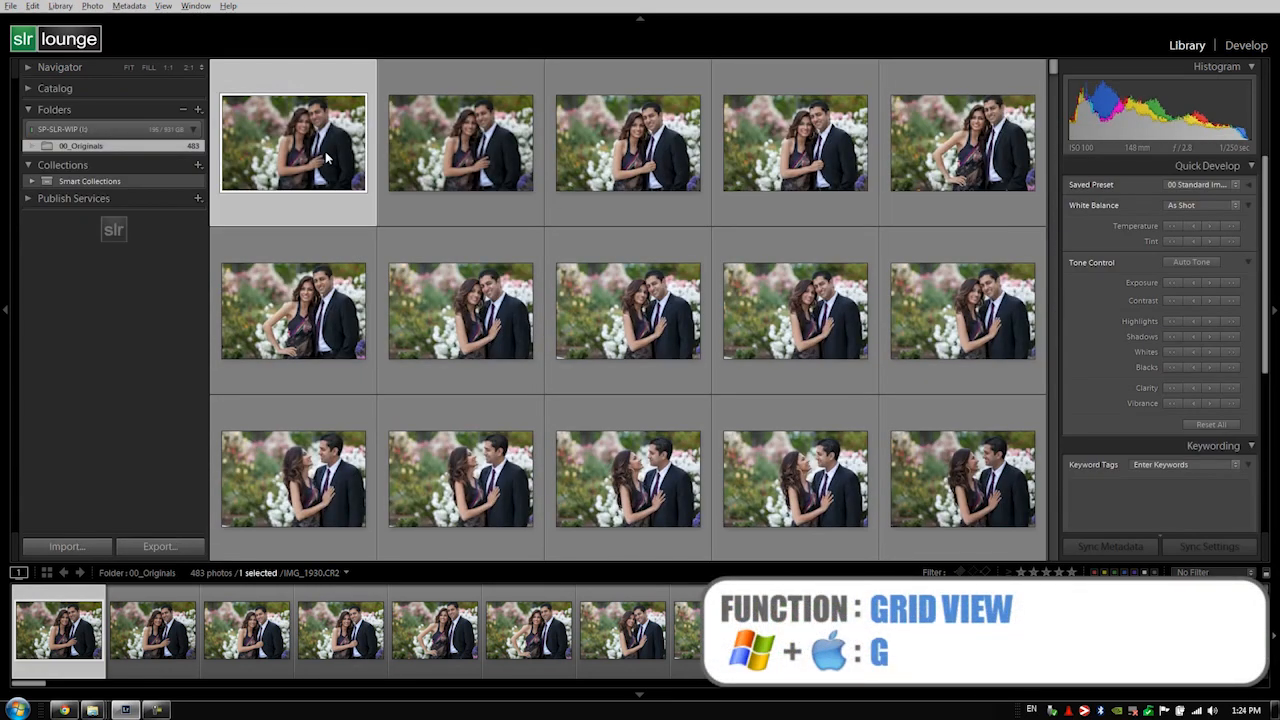
Render 1:1 previews via Library > Previews and choose Build All for the 403 photos
{"action": "left_click", "coordinate": [60, 6]}
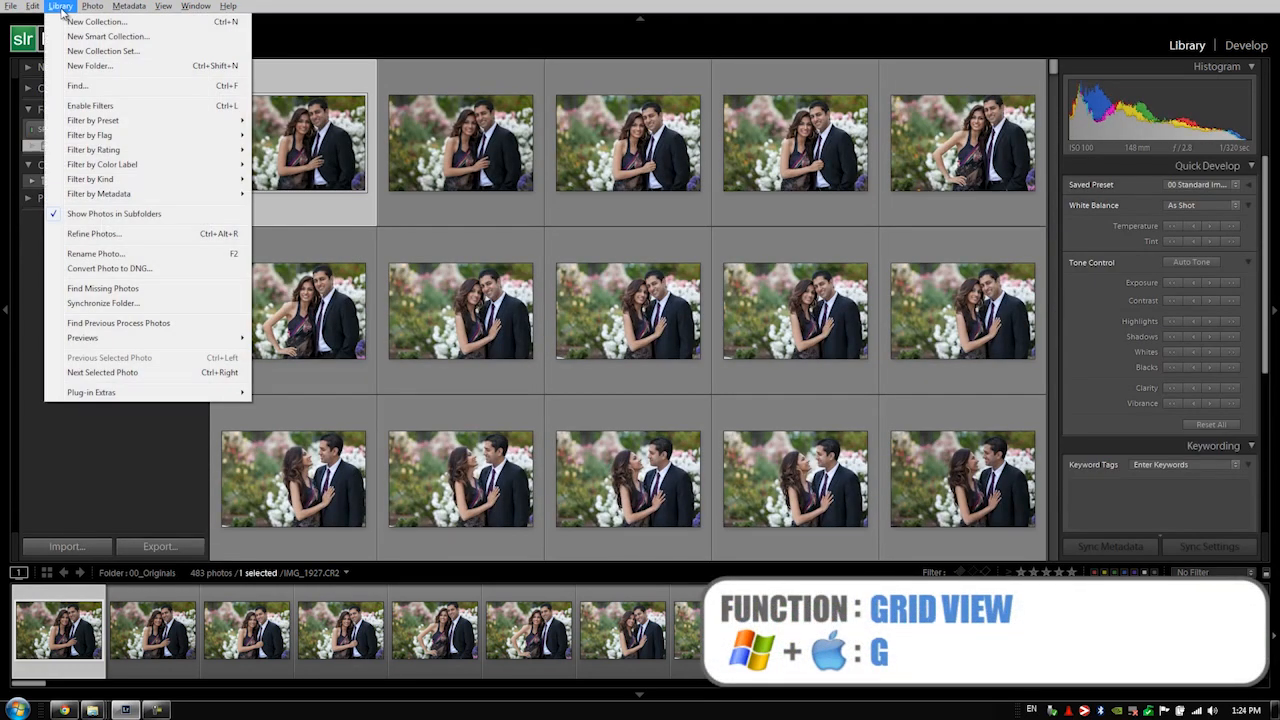
{"action": "mouse_move", "coordinate": [82, 336]}
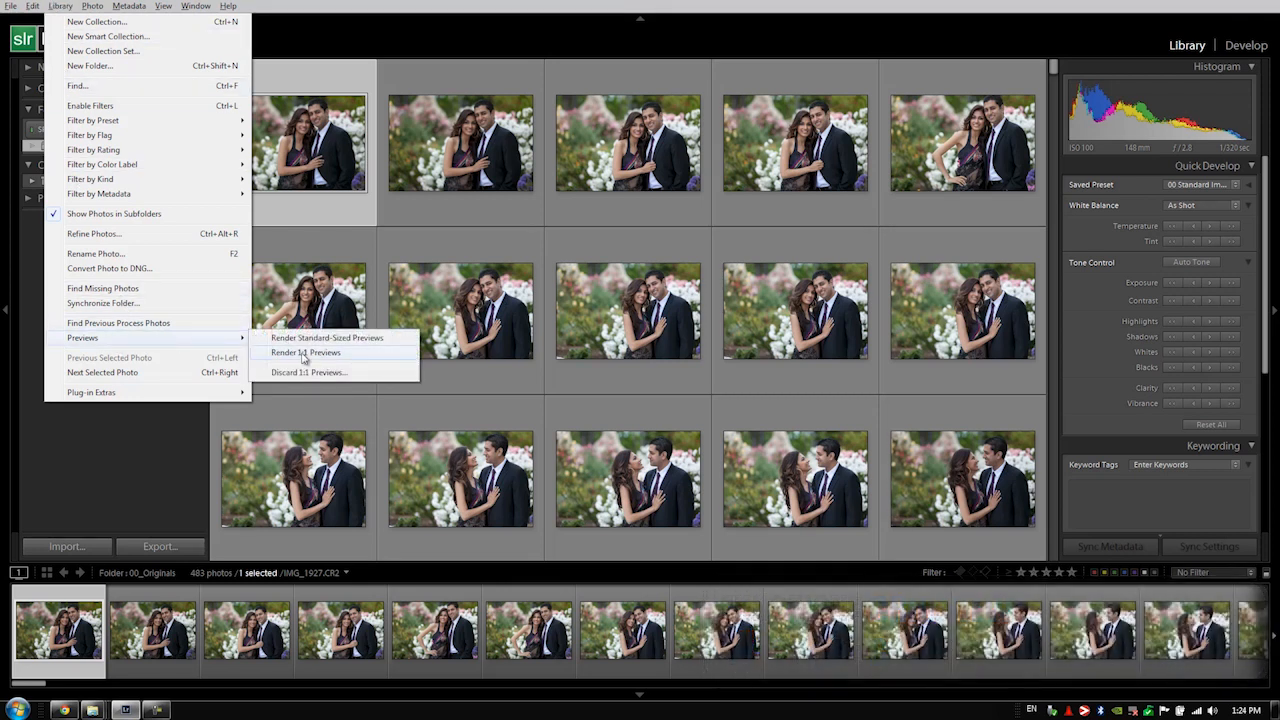
{"action": "left_click", "coordinate": [304, 352]}
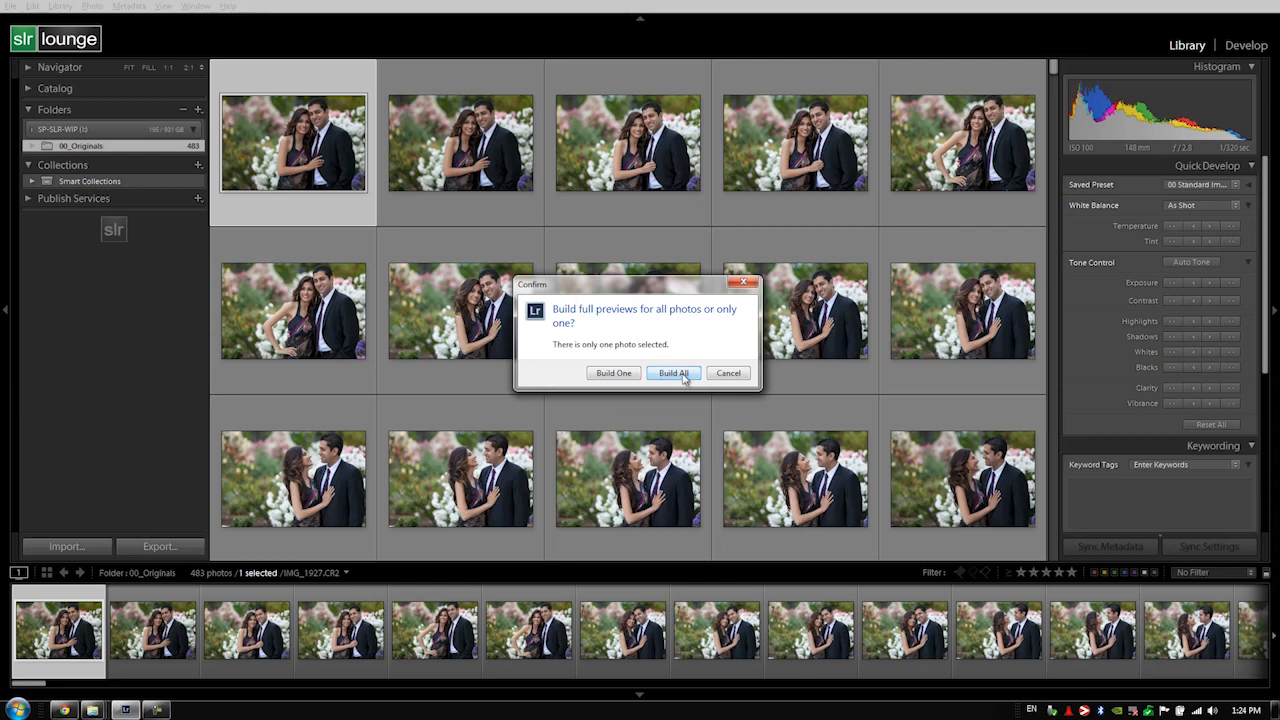
{"action": "left_click", "coordinate": [672, 372]}
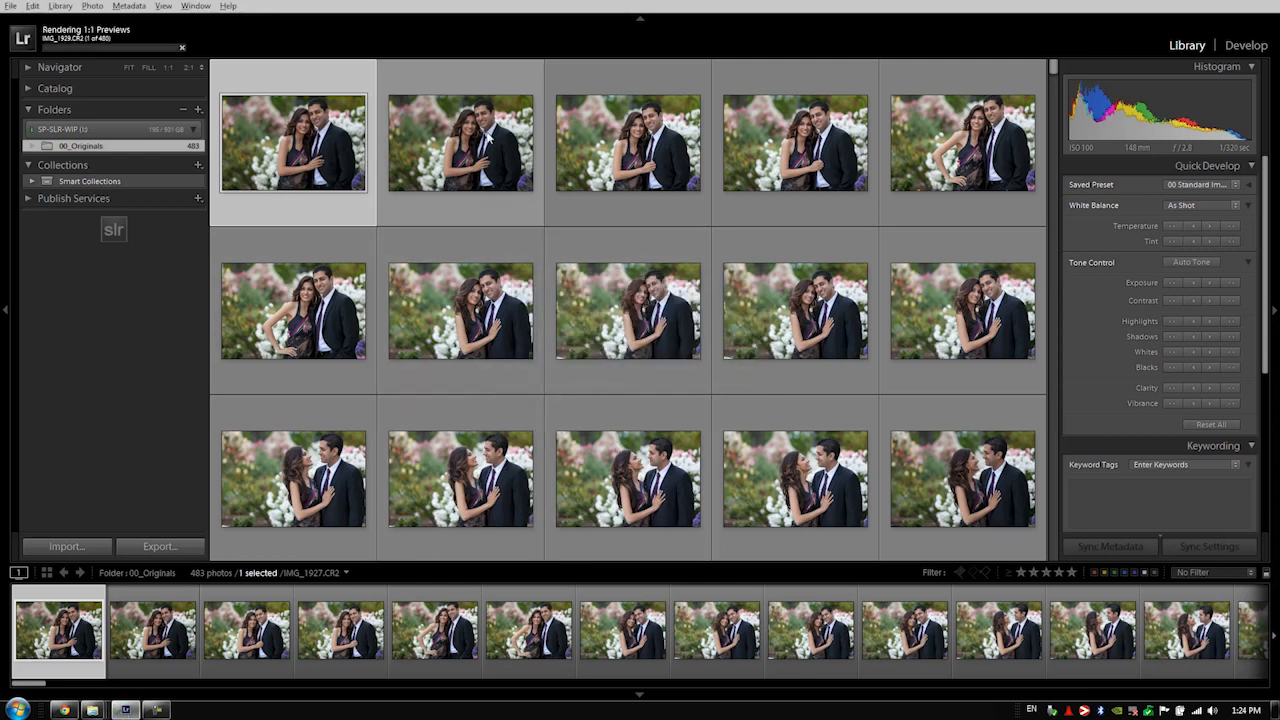